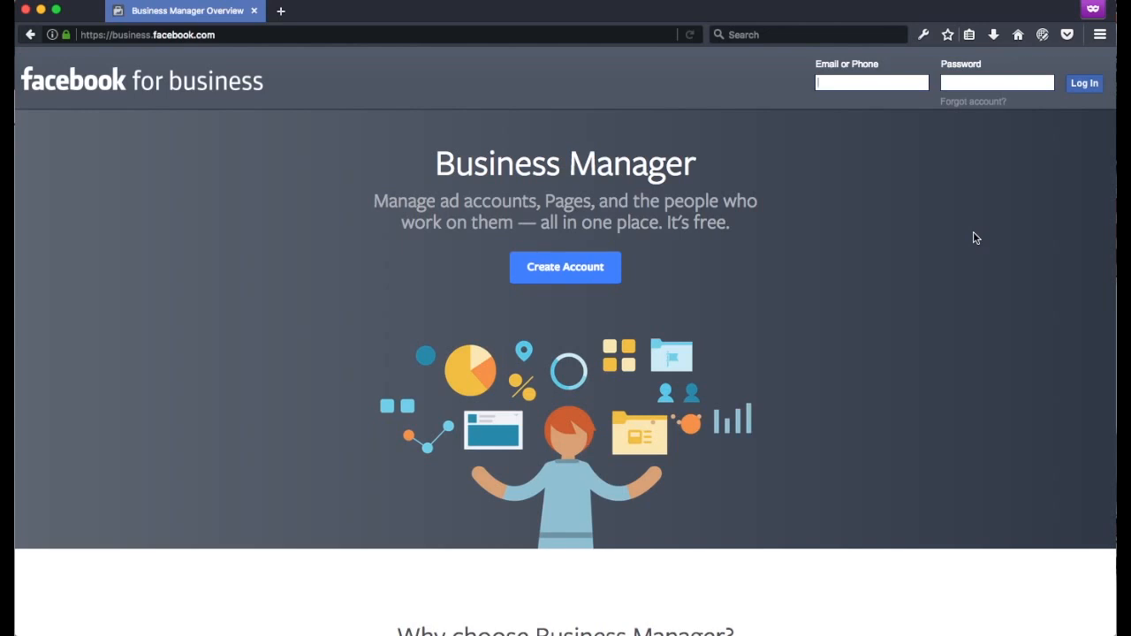
mouse_move(213, 72)
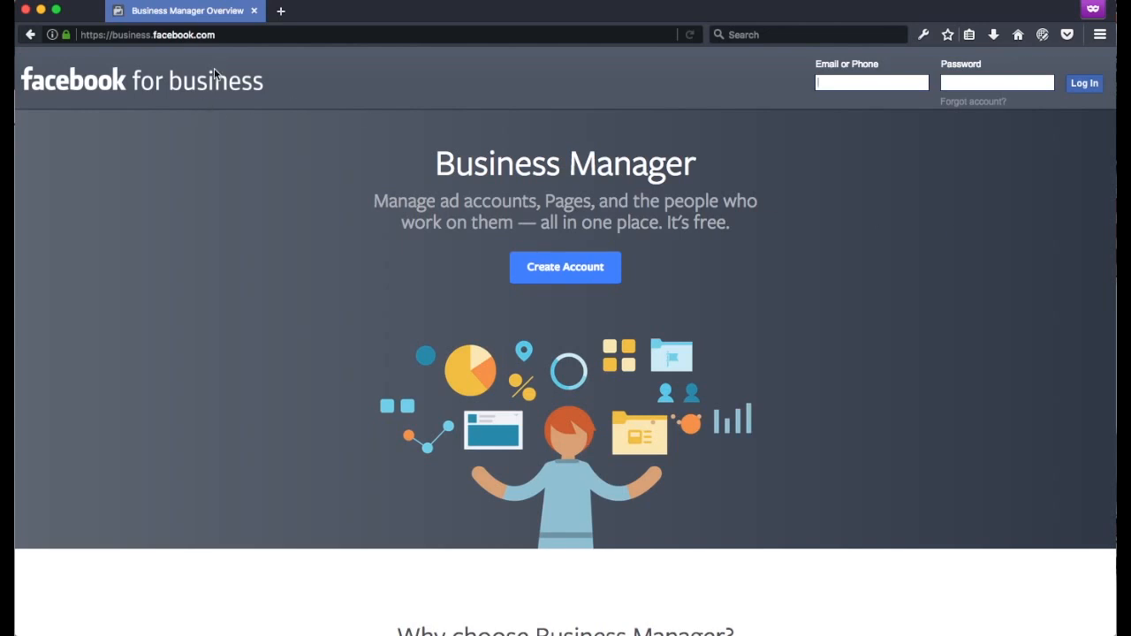
Enter the Get Quirked Business Manager home and review its ad accounts and pages list
click(145, 35)
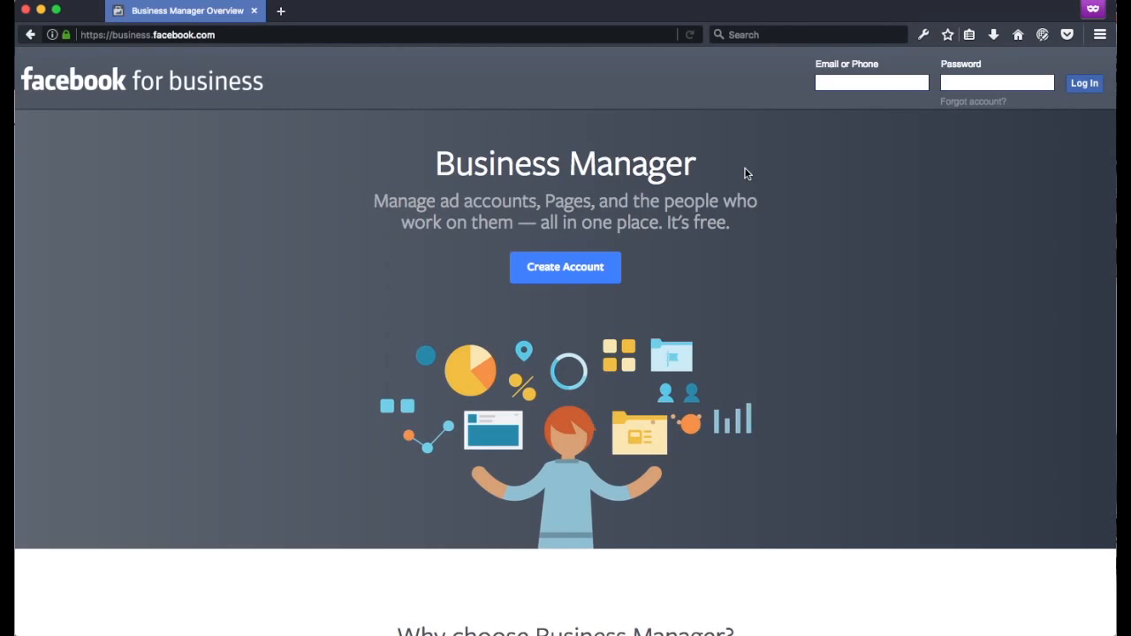
mouse_move(778, 179)
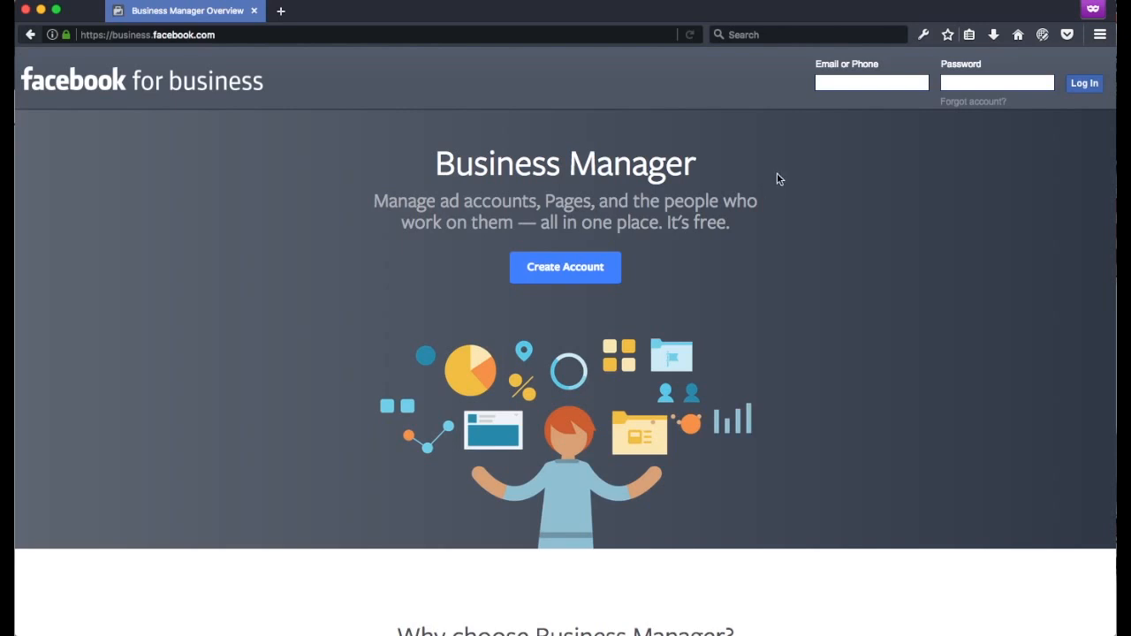
mouse_move(753, 192)
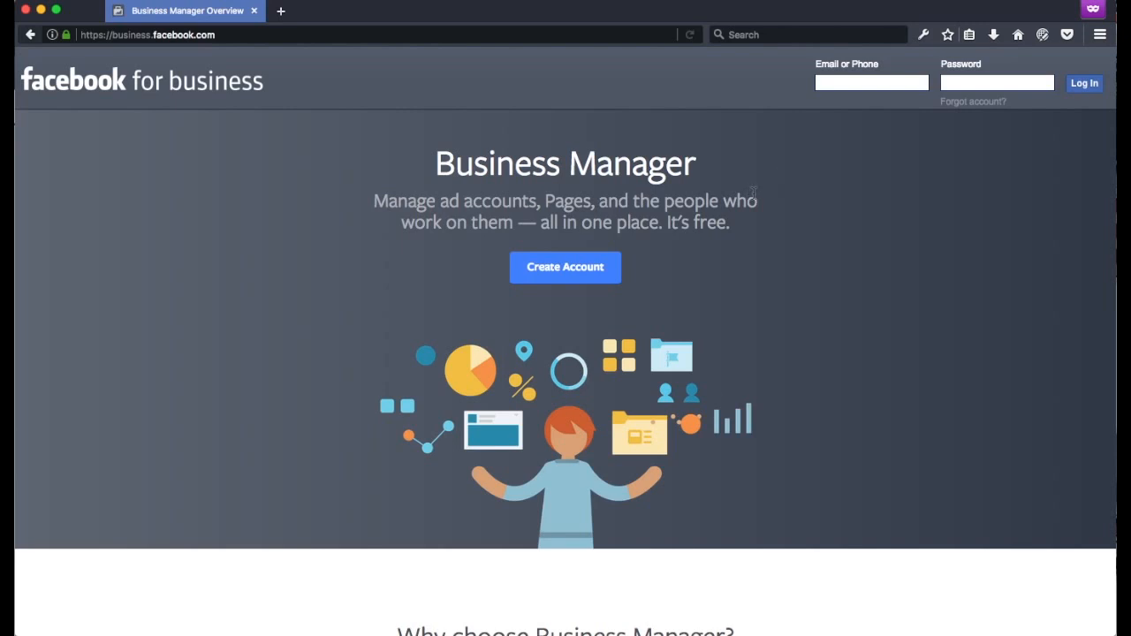
mouse_move(765, 168)
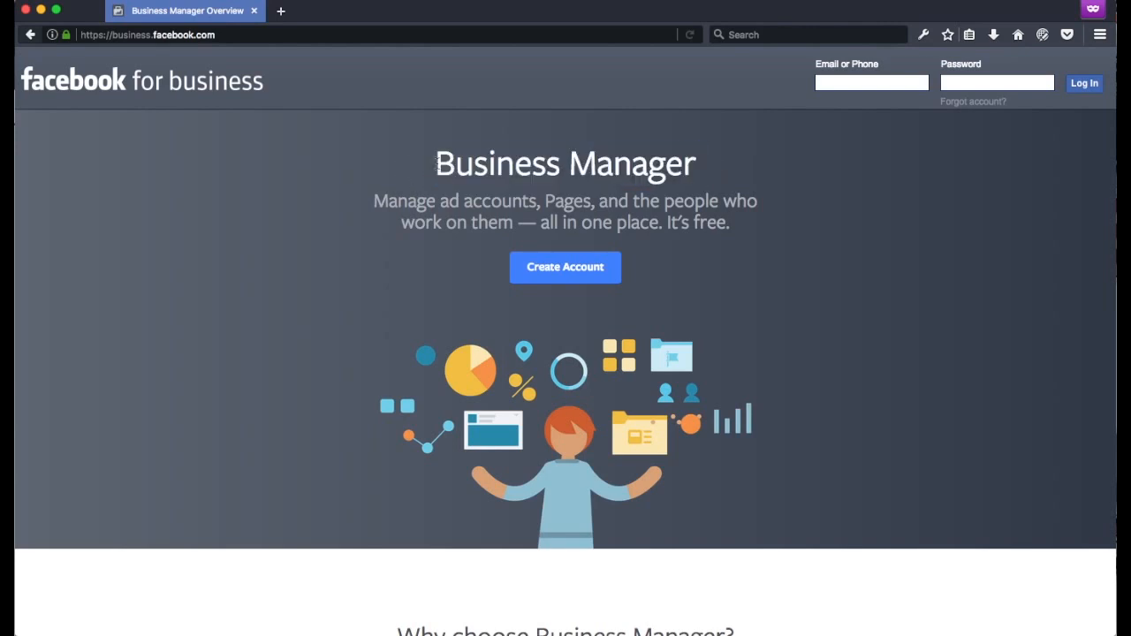
mouse_move(738, 177)
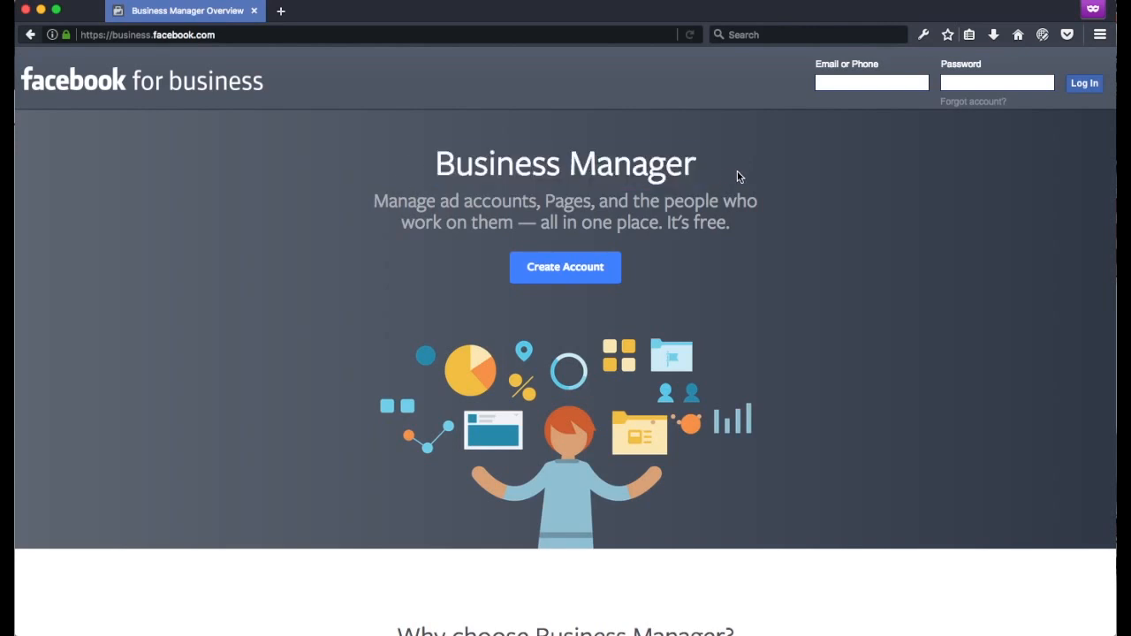
mouse_move(828, 155)
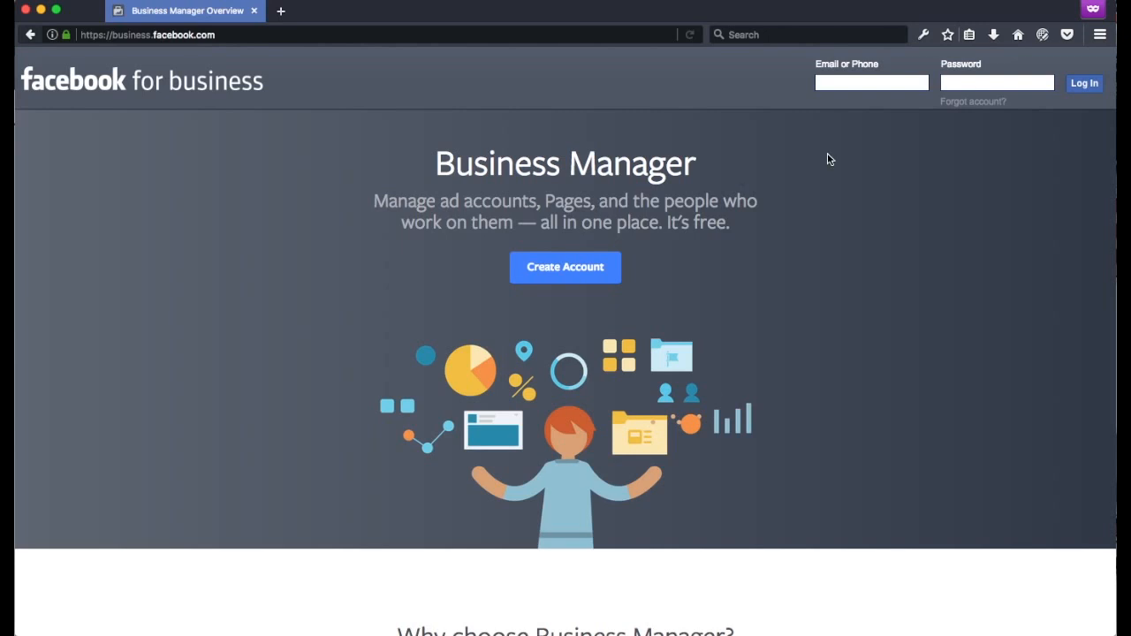
mouse_move(799, 256)
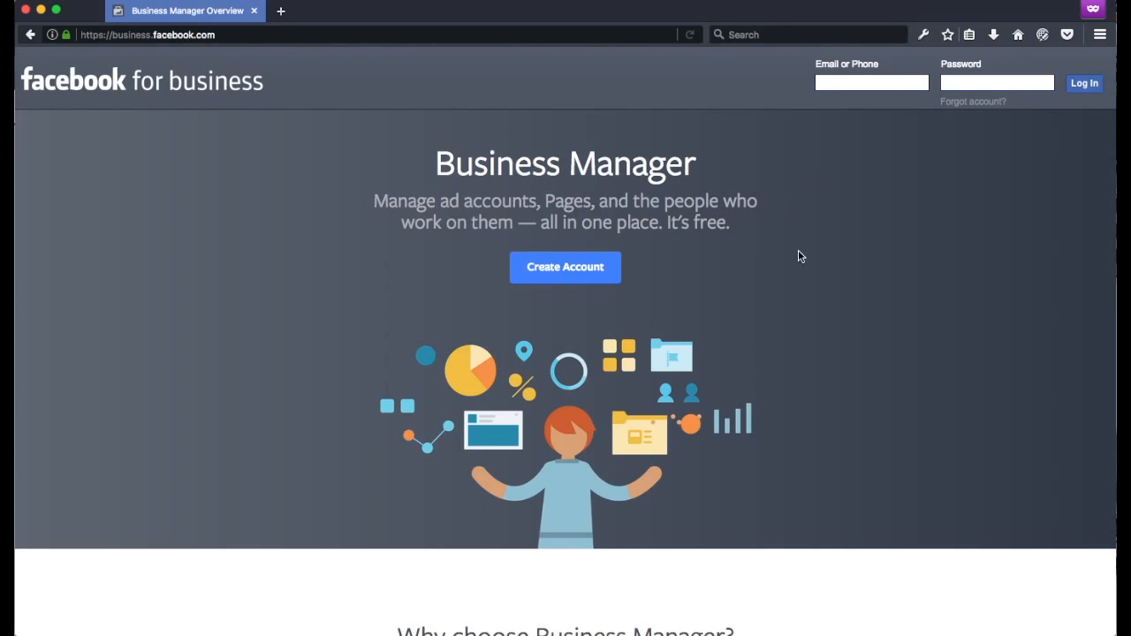
mouse_move(565, 267)
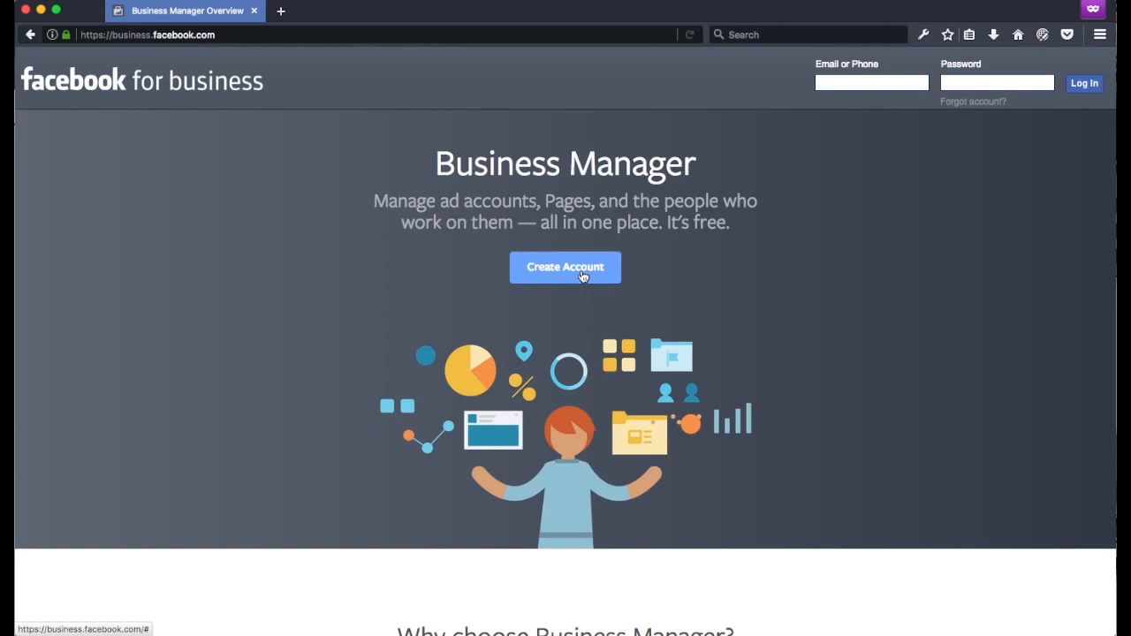
click(566, 267)
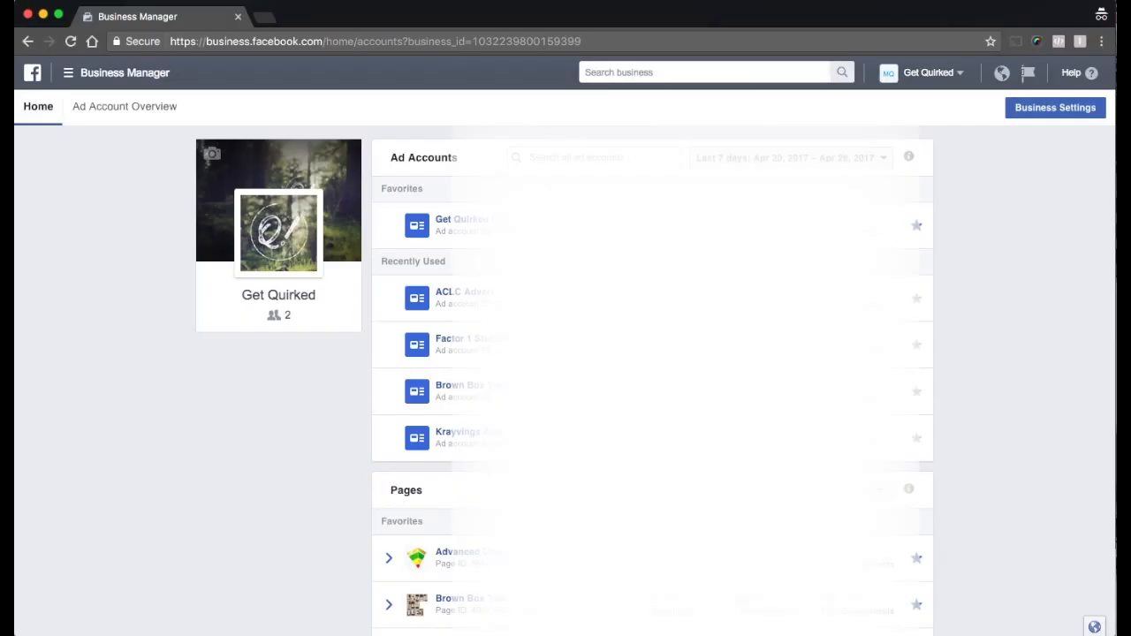
mouse_move(990, 310)
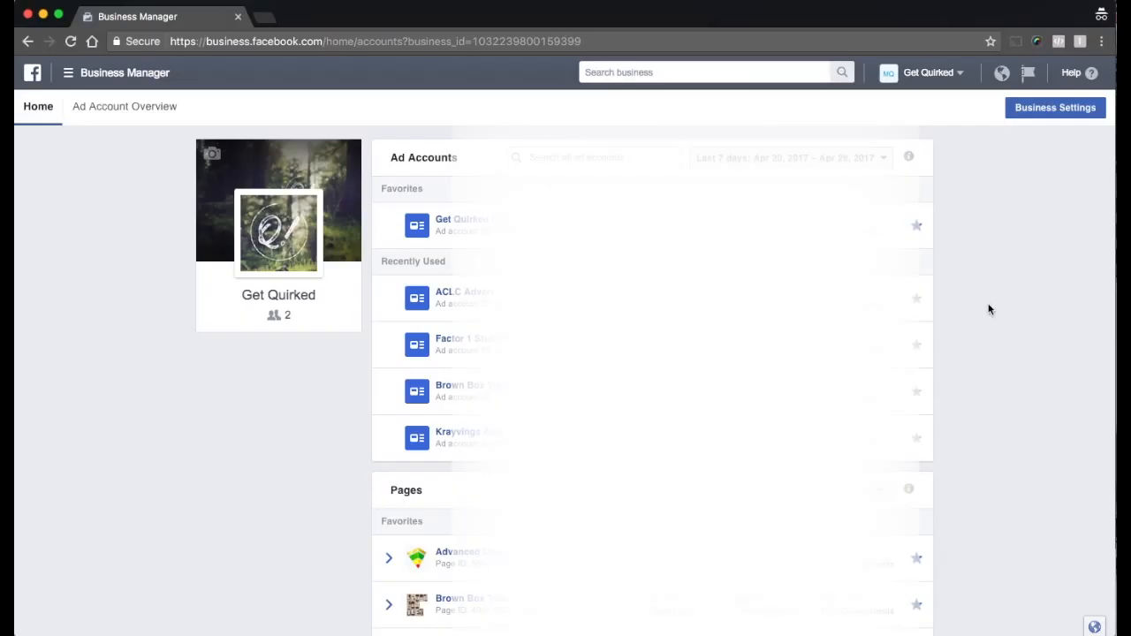
mouse_move(979, 339)
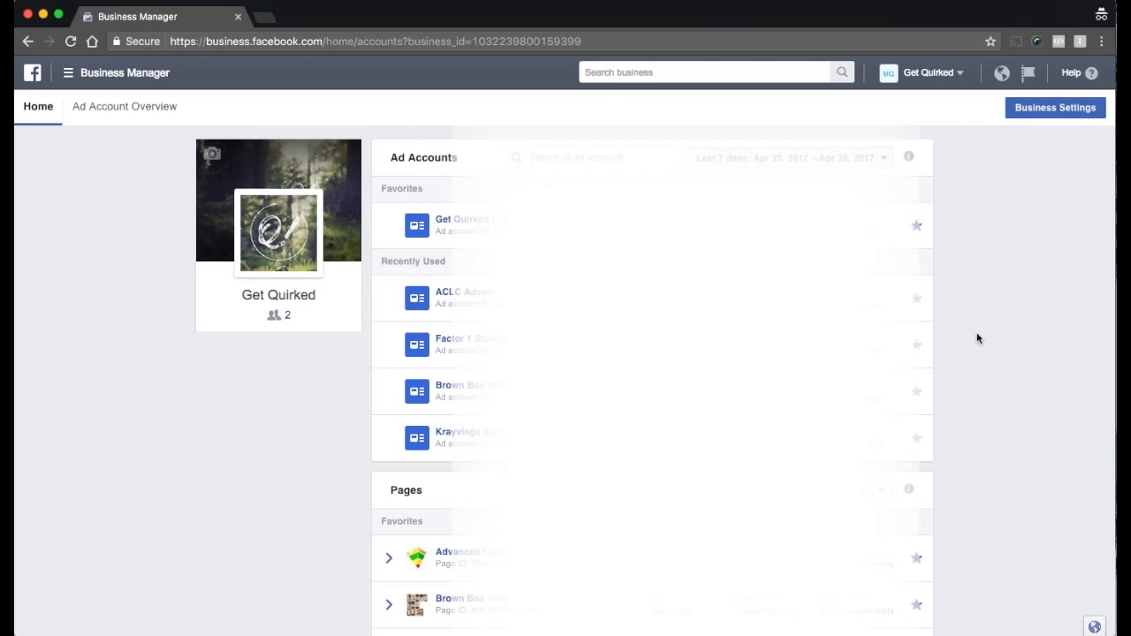
scroll(down, 3)
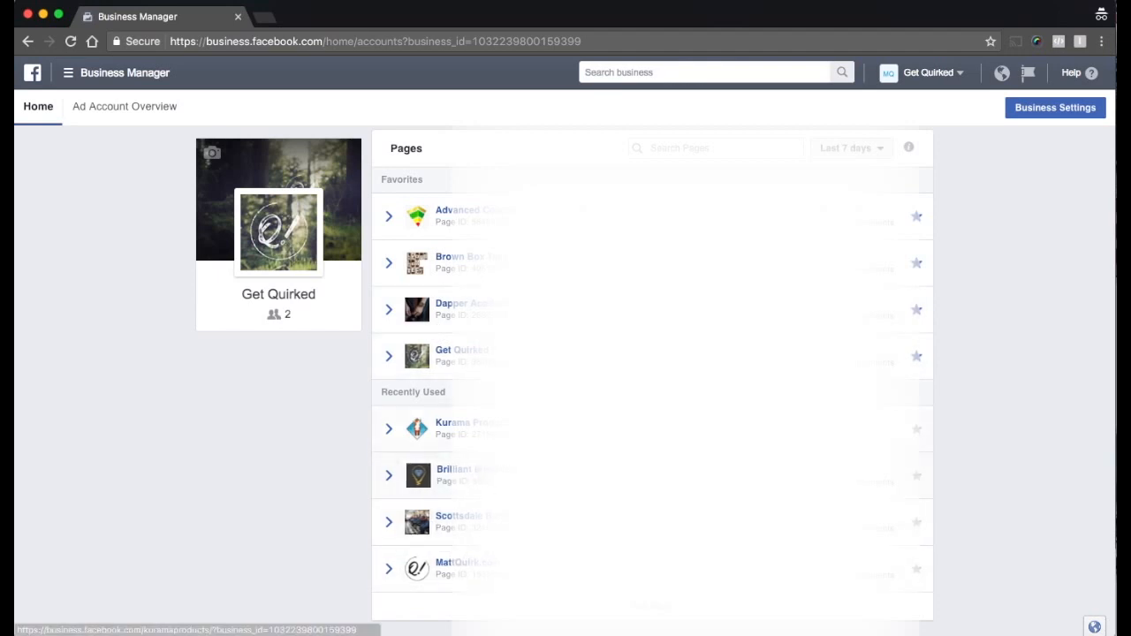
mouse_move(1001, 347)
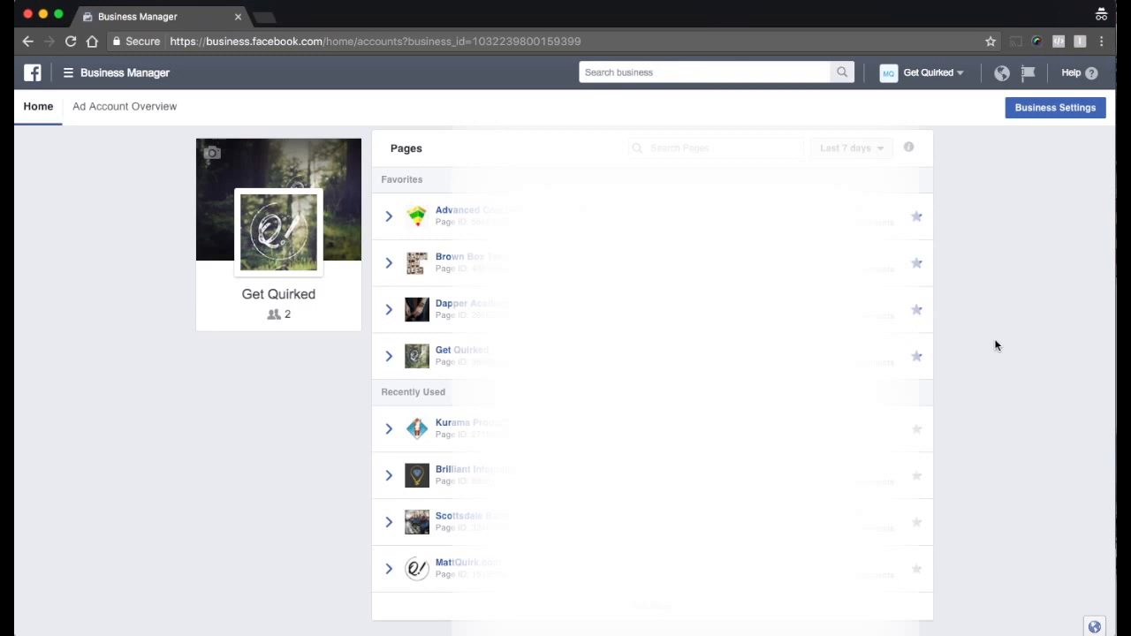
mouse_move(1000, 341)
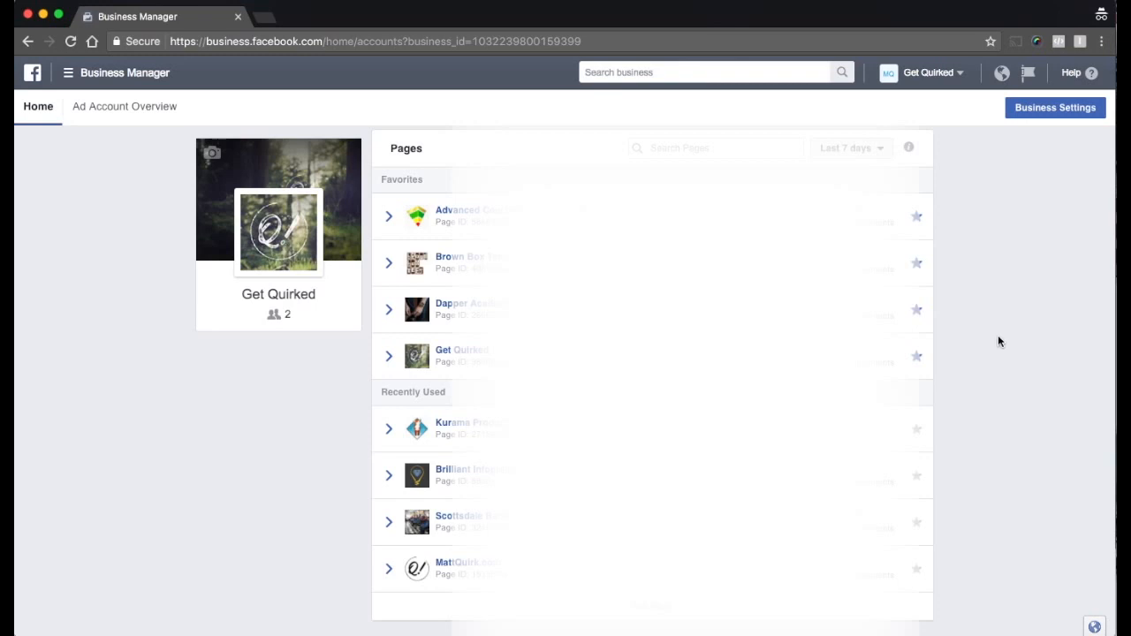
mouse_move(1055, 108)
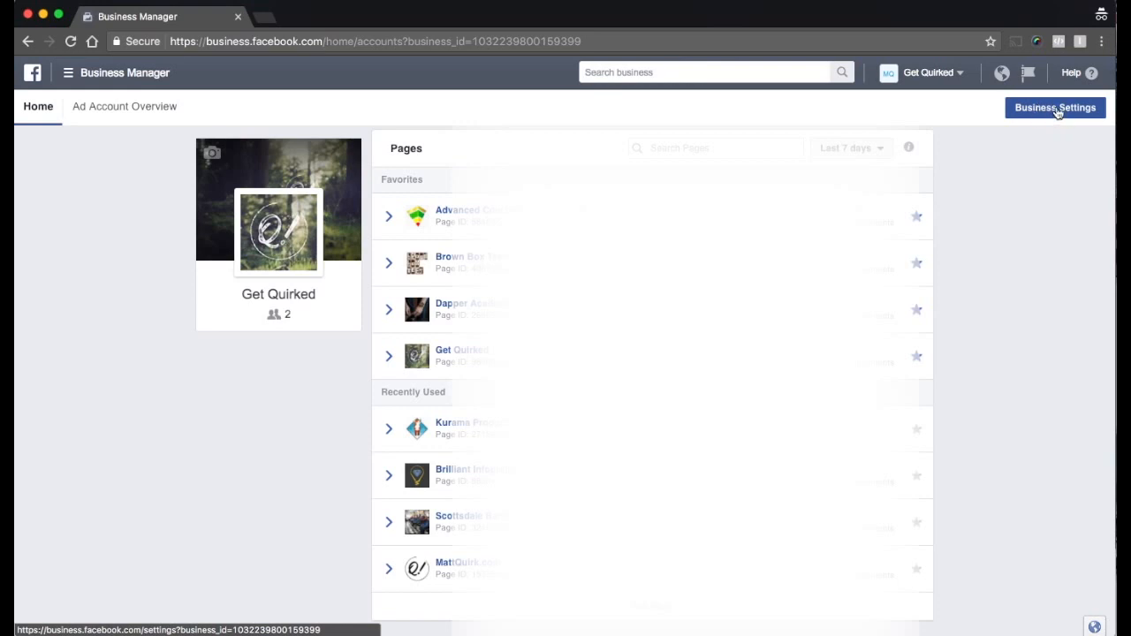
Show the Ad Accounts list in Business Settings with the Add New Ad Accounts choices displayed
click(1055, 108)
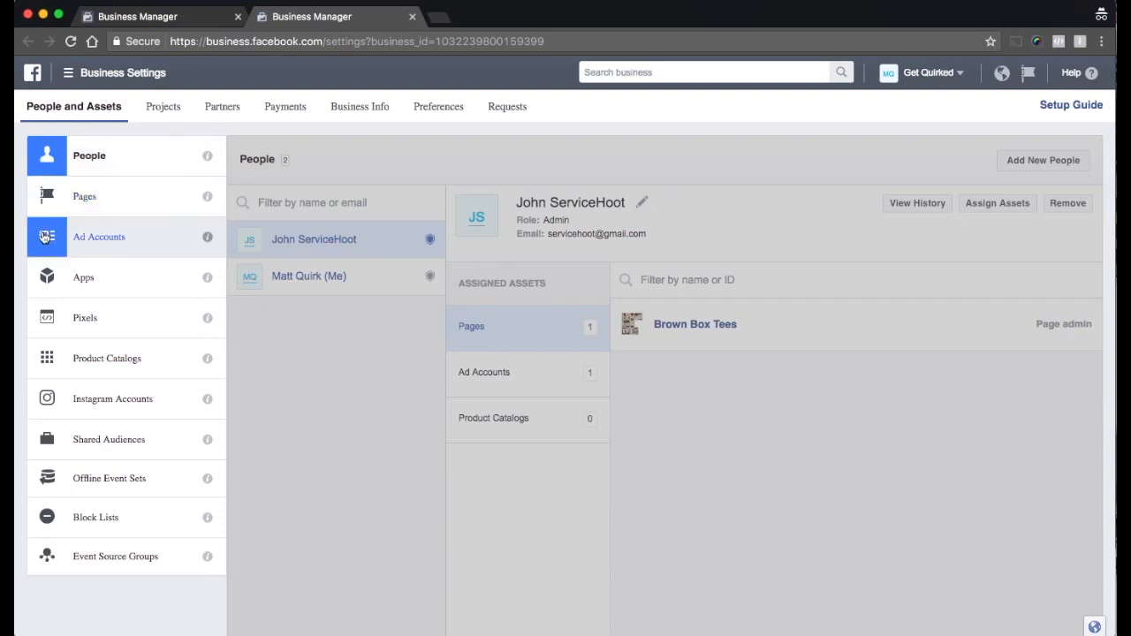
click(99, 237)
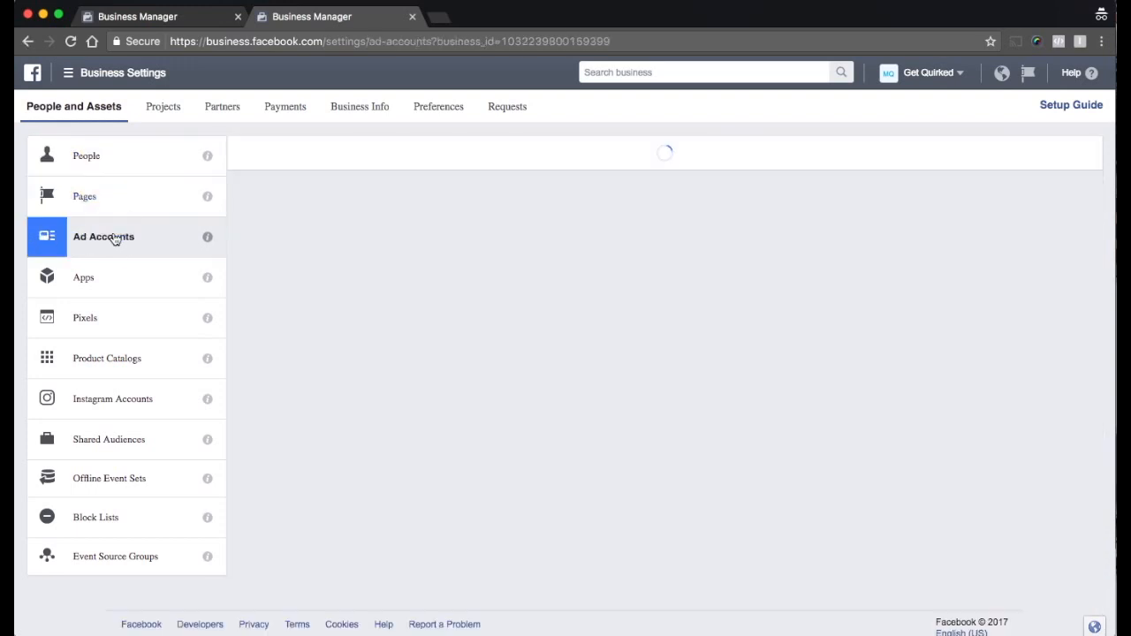
click(103, 236)
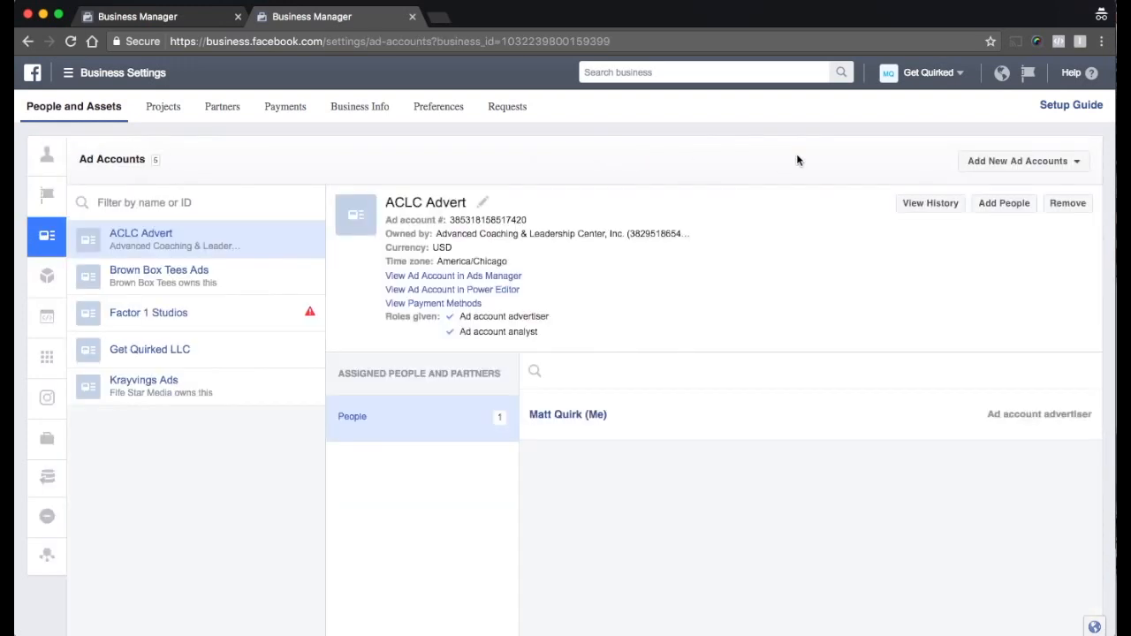
mouse_move(924, 175)
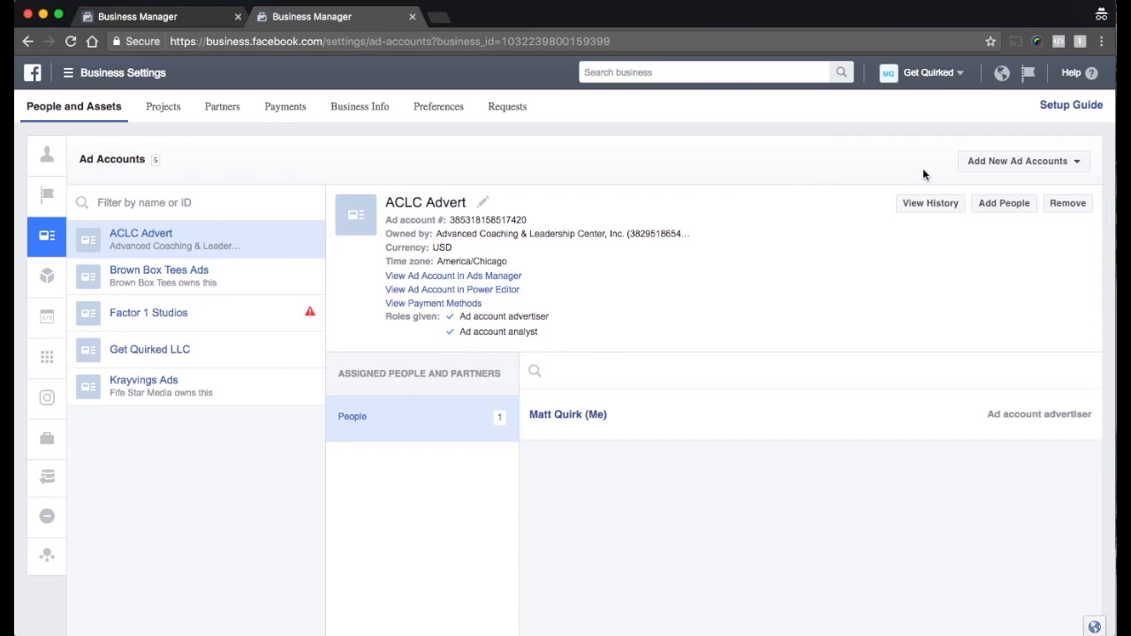
click(1018, 161)
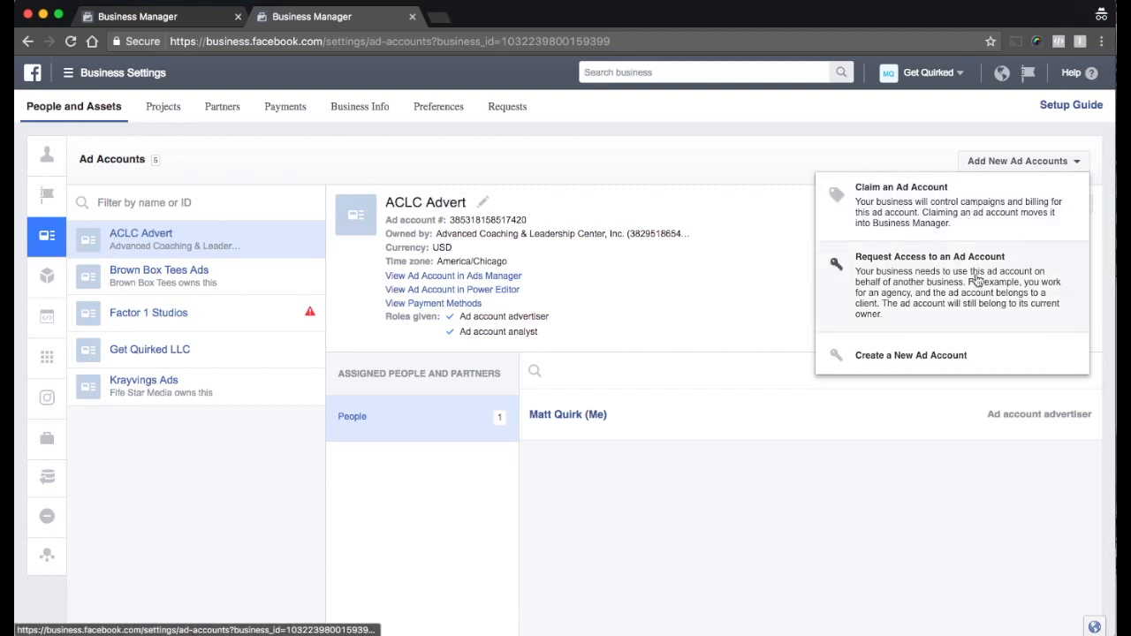
Create a new ad account named Test Account in US dollars, reviewing the currency choices
click(911, 354)
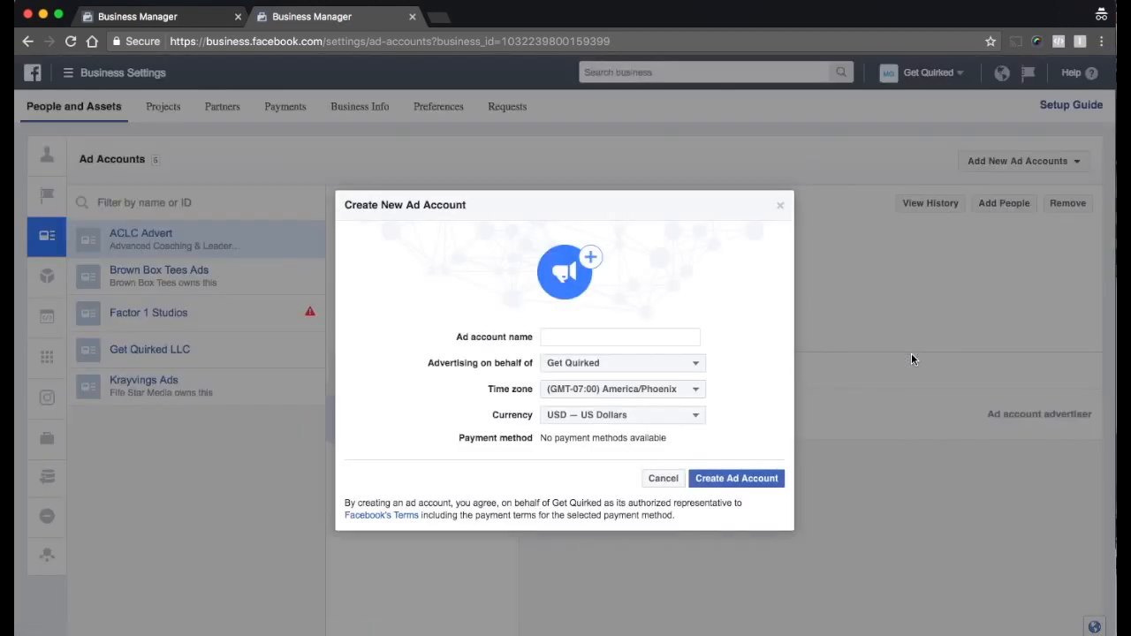
click(618, 336)
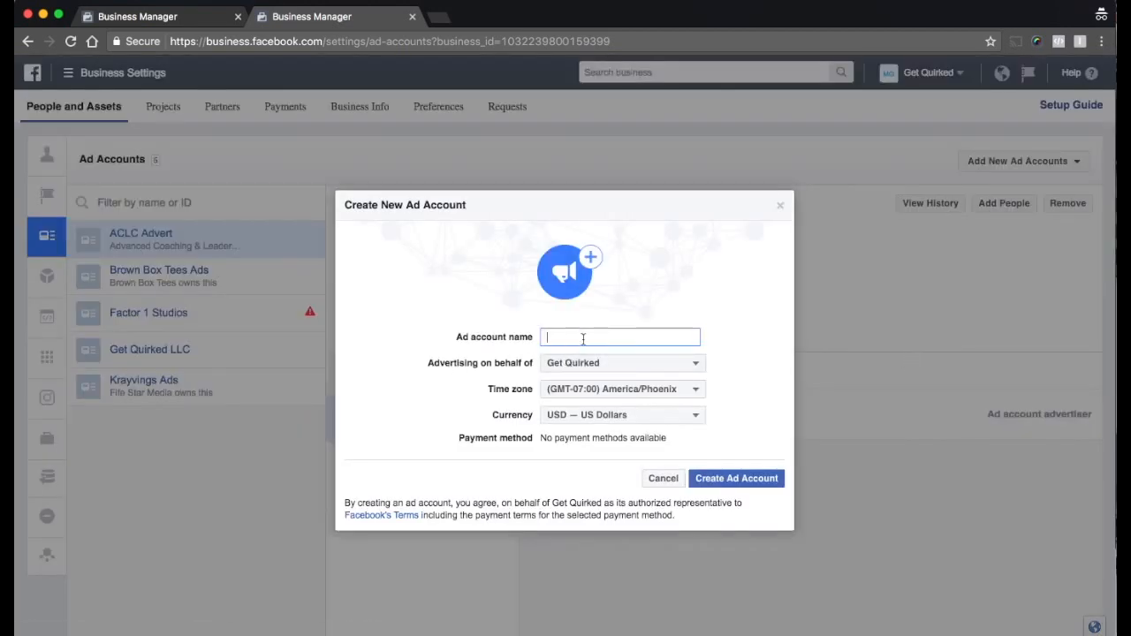
text(Test Account)
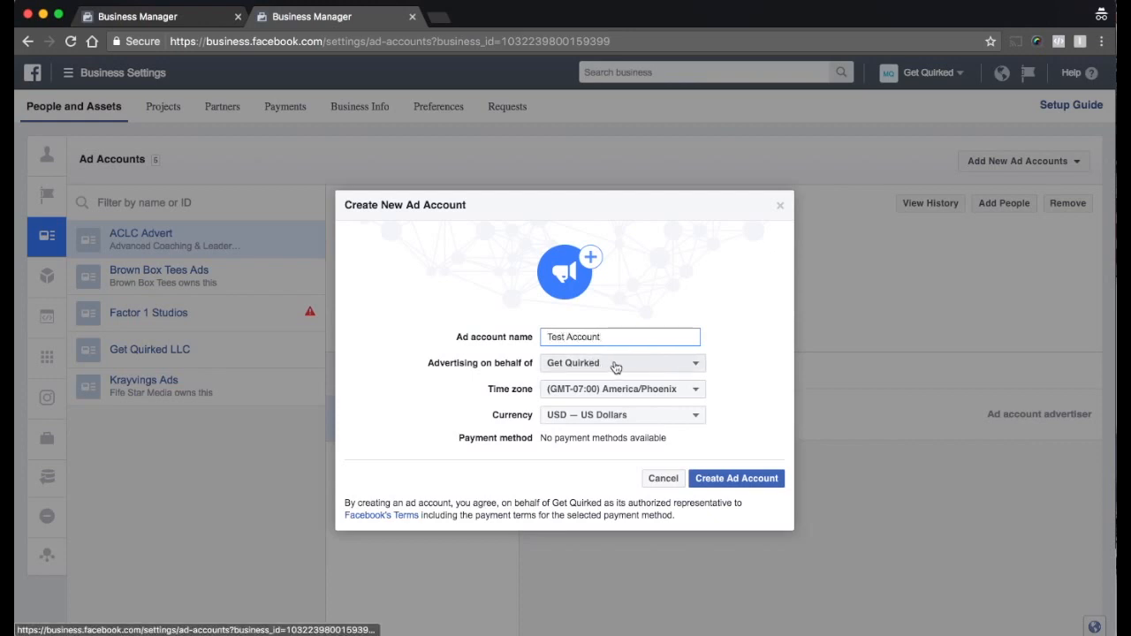
mouse_move(670, 394)
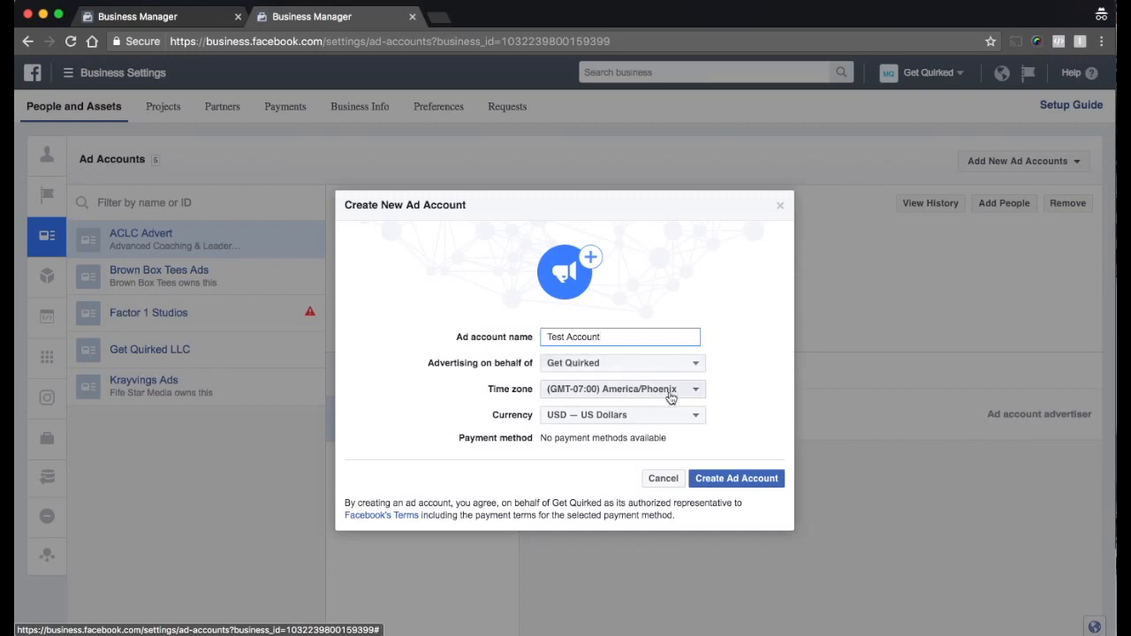
mouse_move(638, 391)
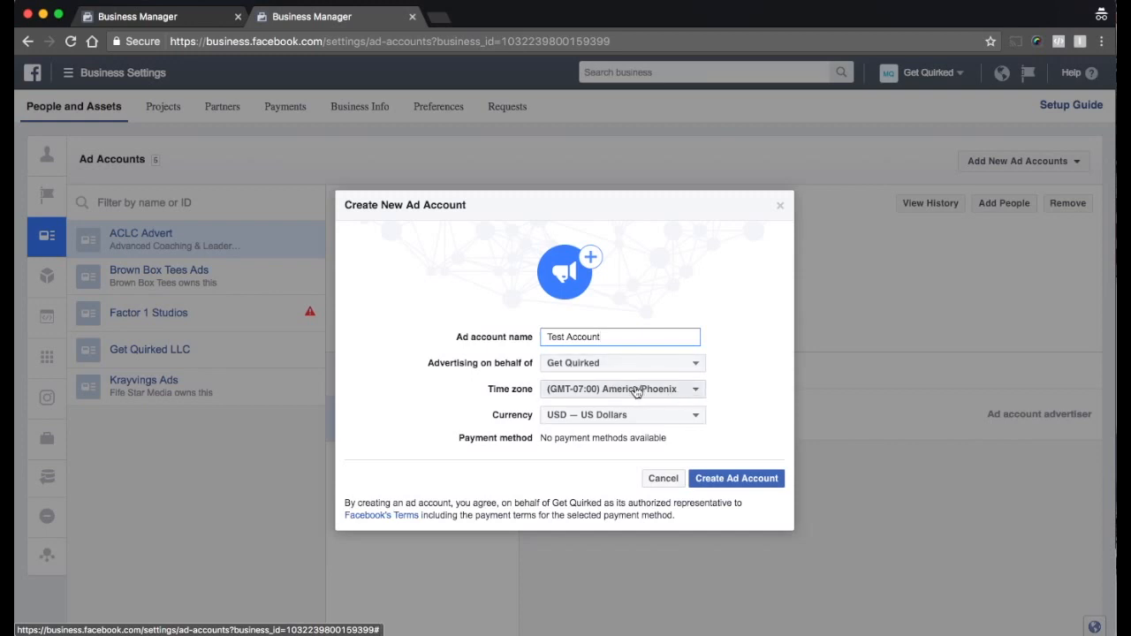
mouse_move(661, 416)
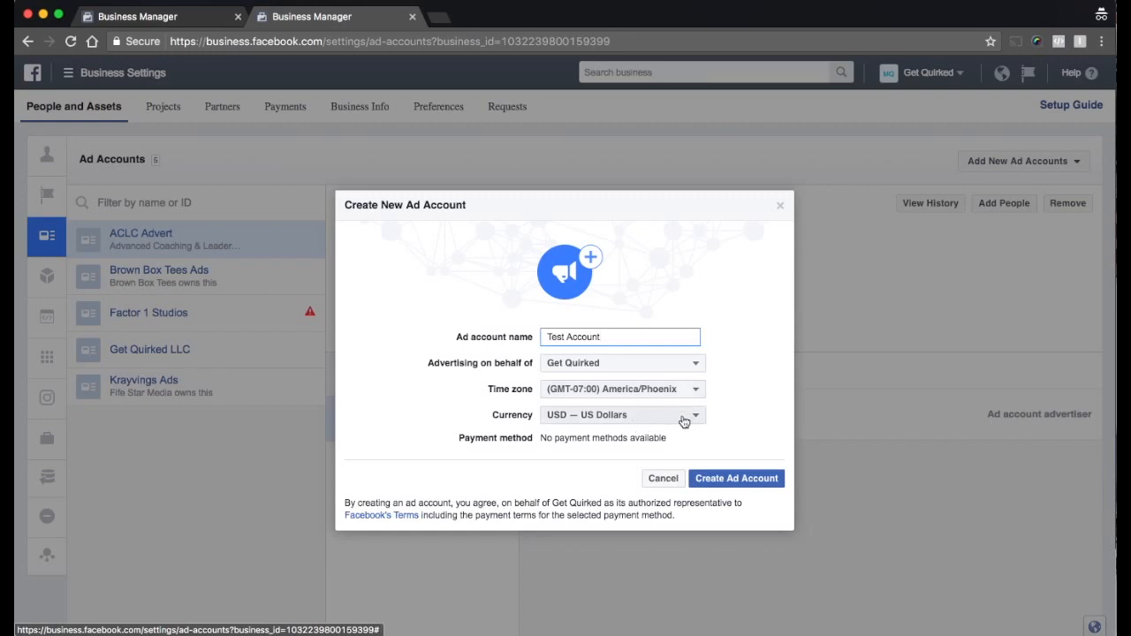
click(623, 414)
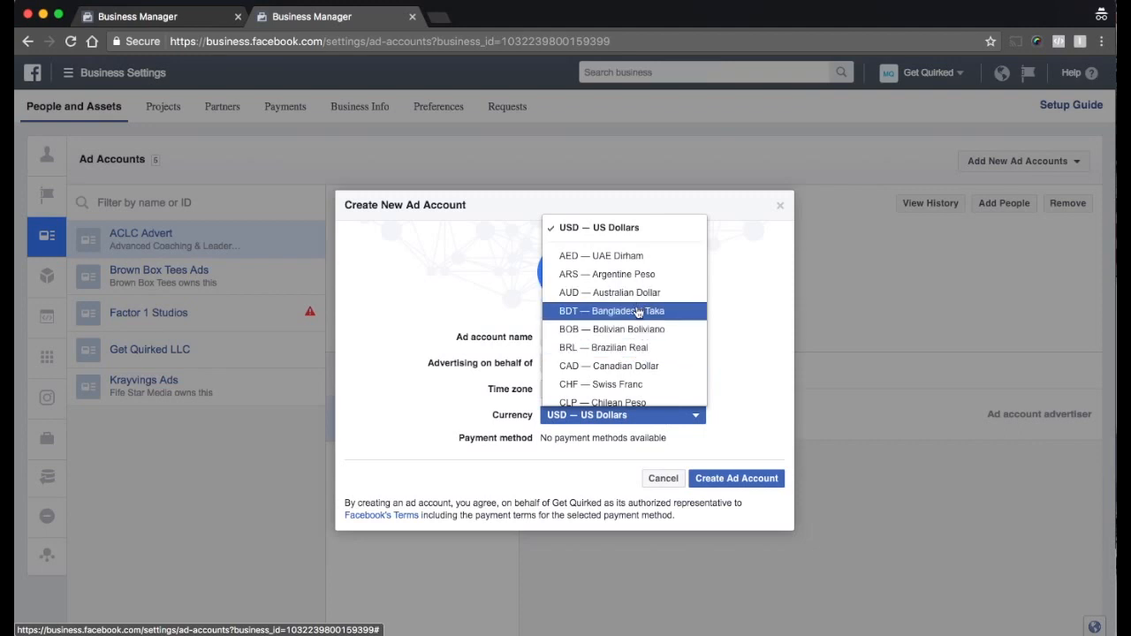
scroll(down, 3)
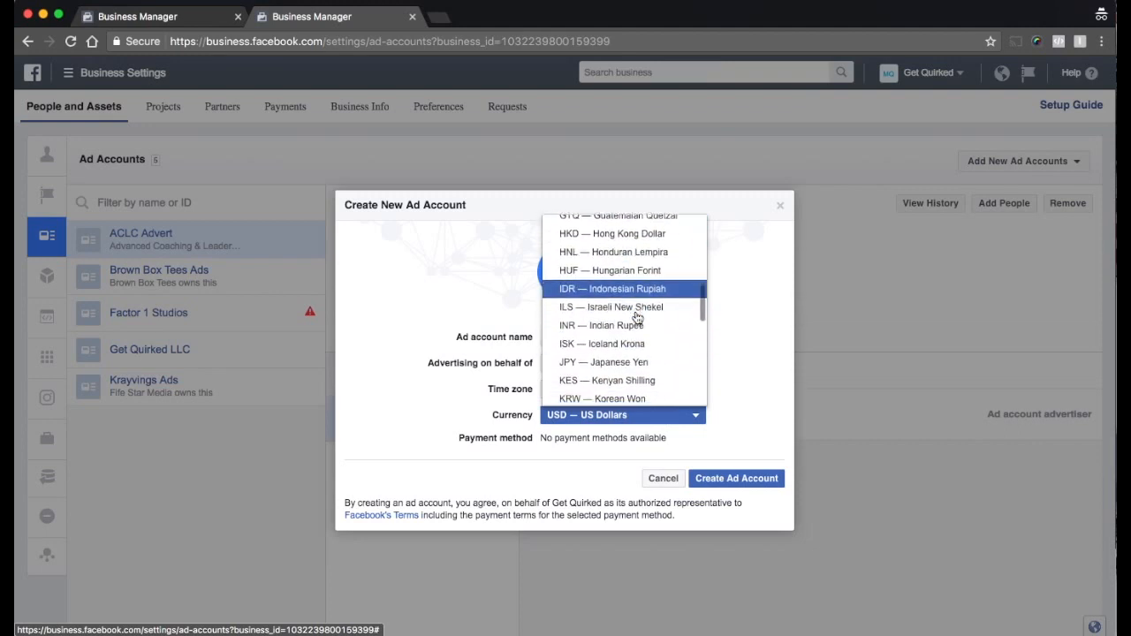
scroll(down, 3)
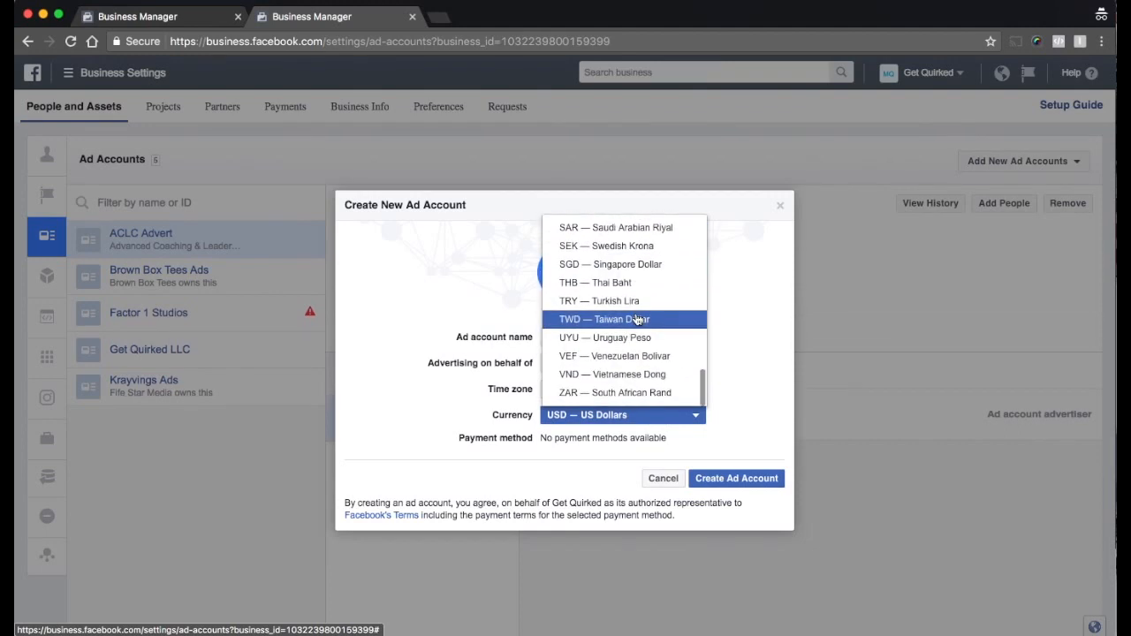
mouse_move(612, 375)
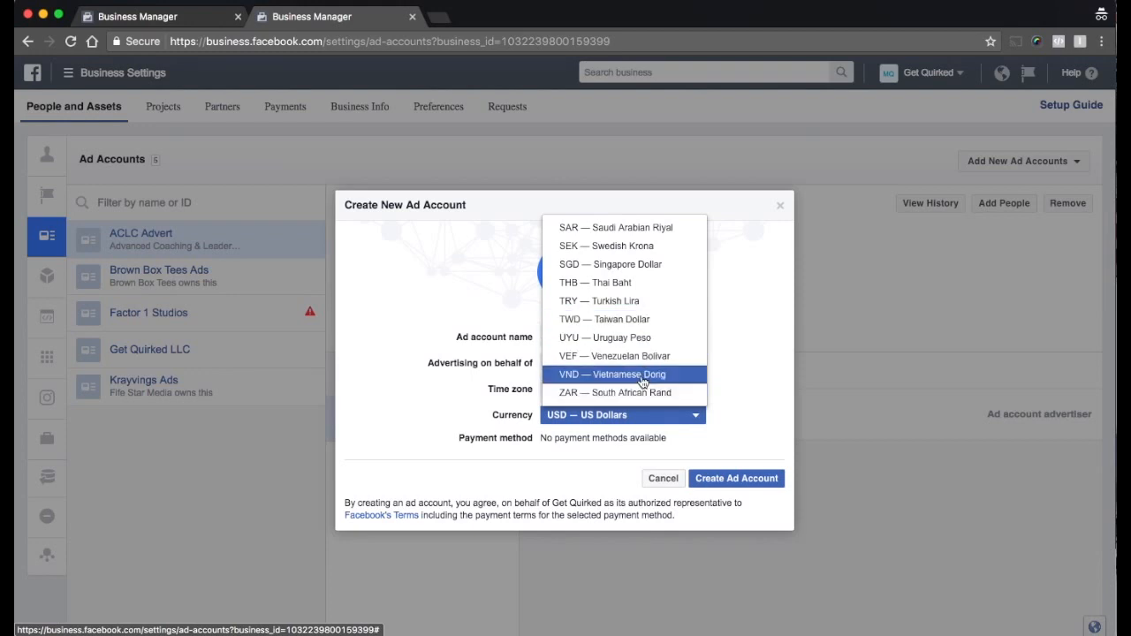
mouse_move(615, 301)
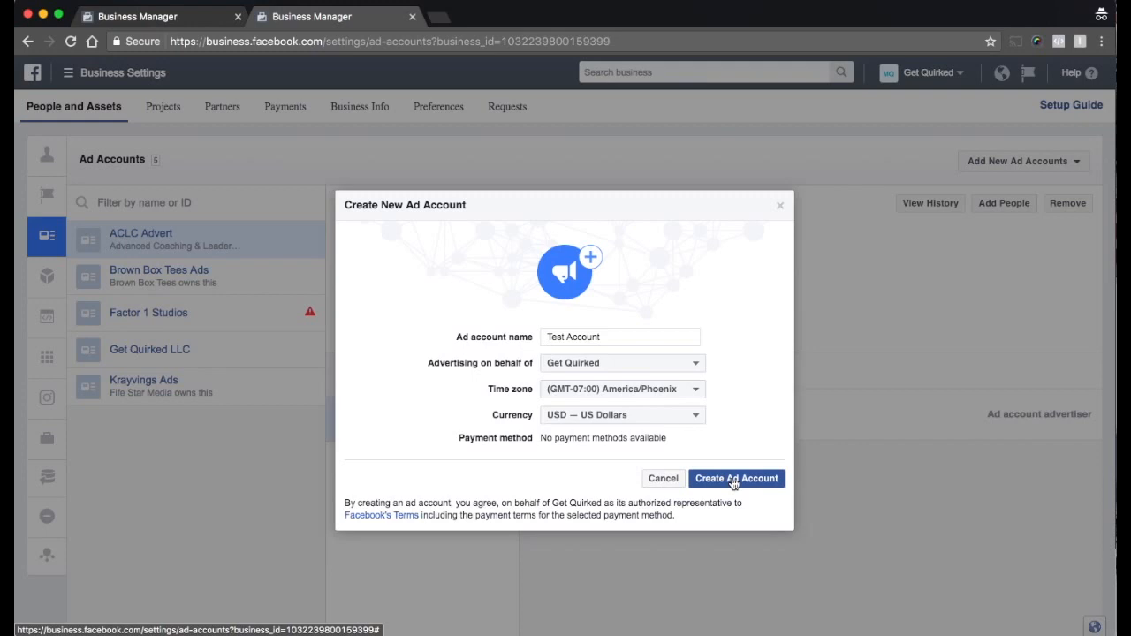
click(735, 477)
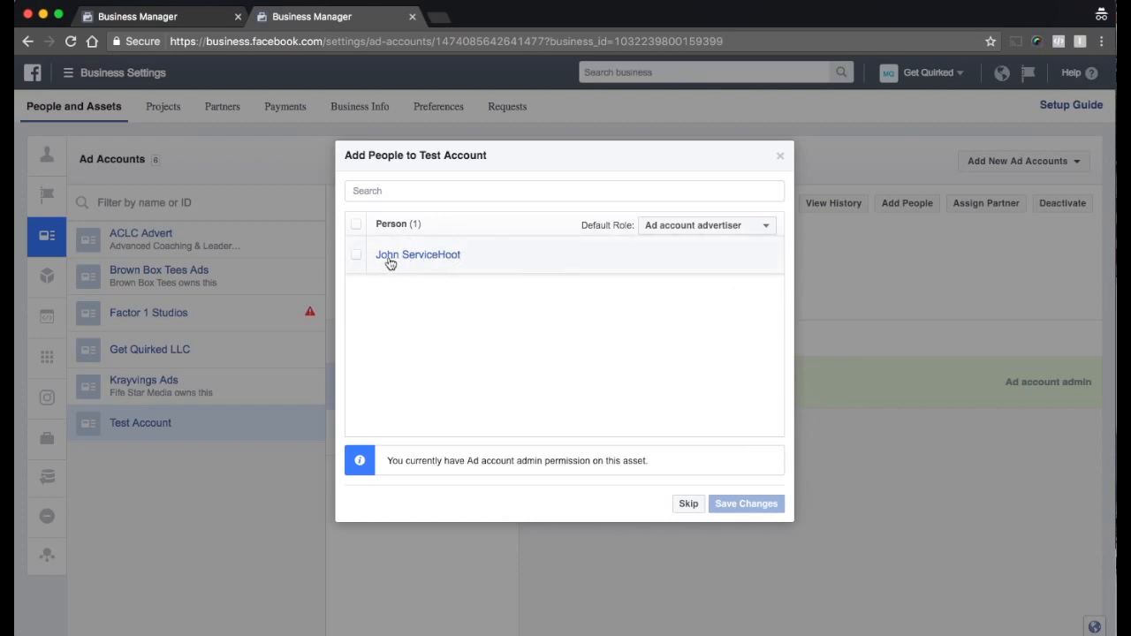
mouse_move(428, 261)
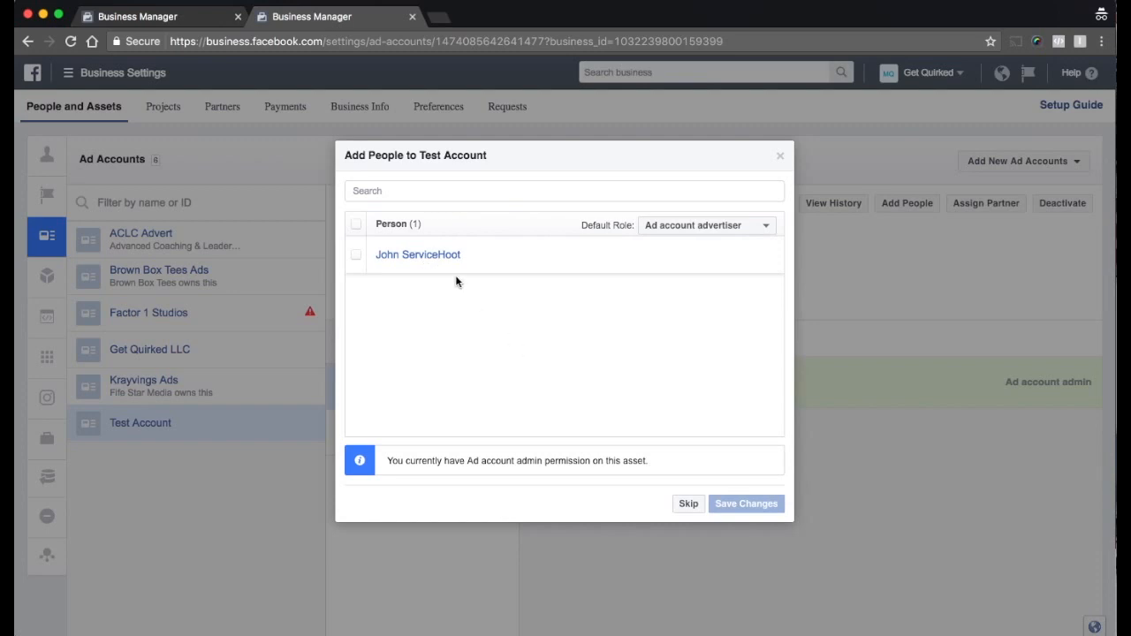
Review the Default Role choices and skip adding people to Test Account
click(707, 226)
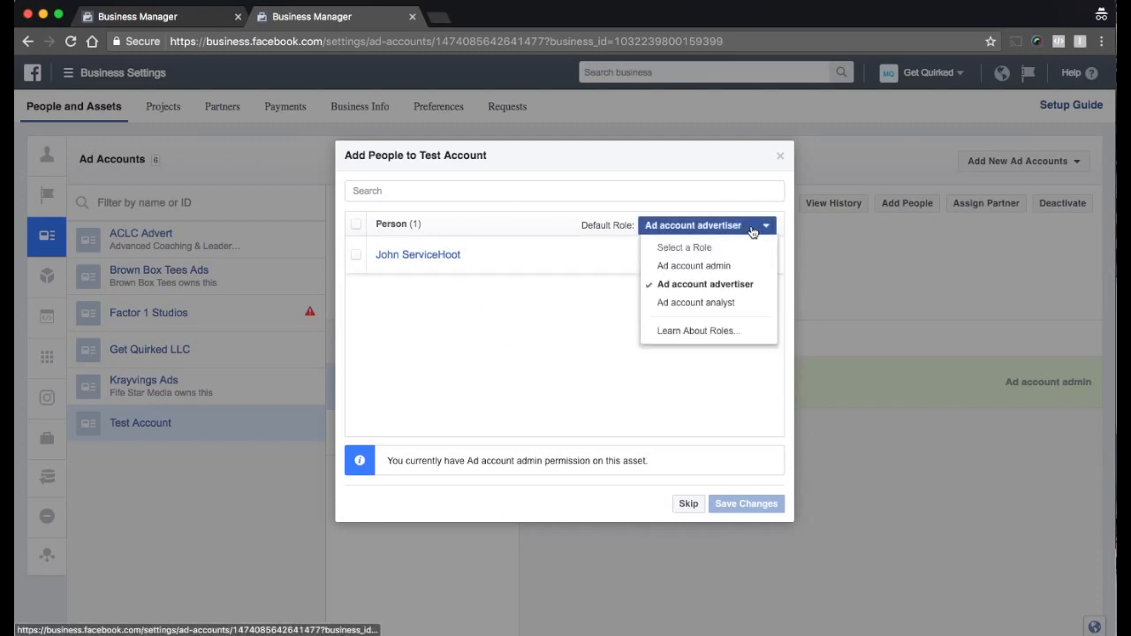
mouse_move(767, 230)
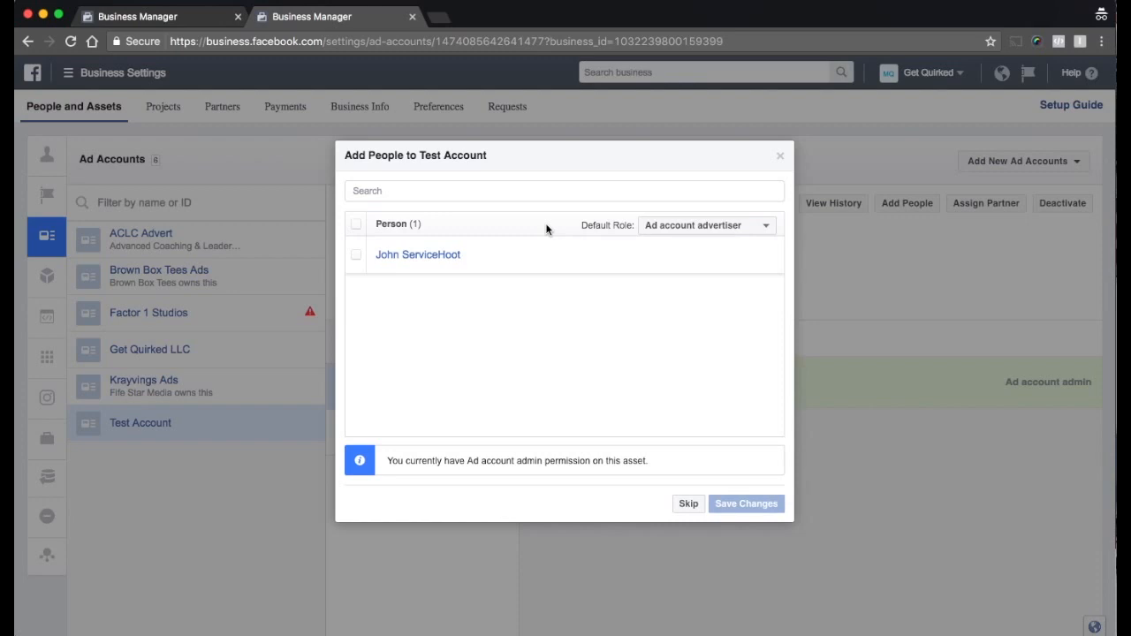
click(687, 504)
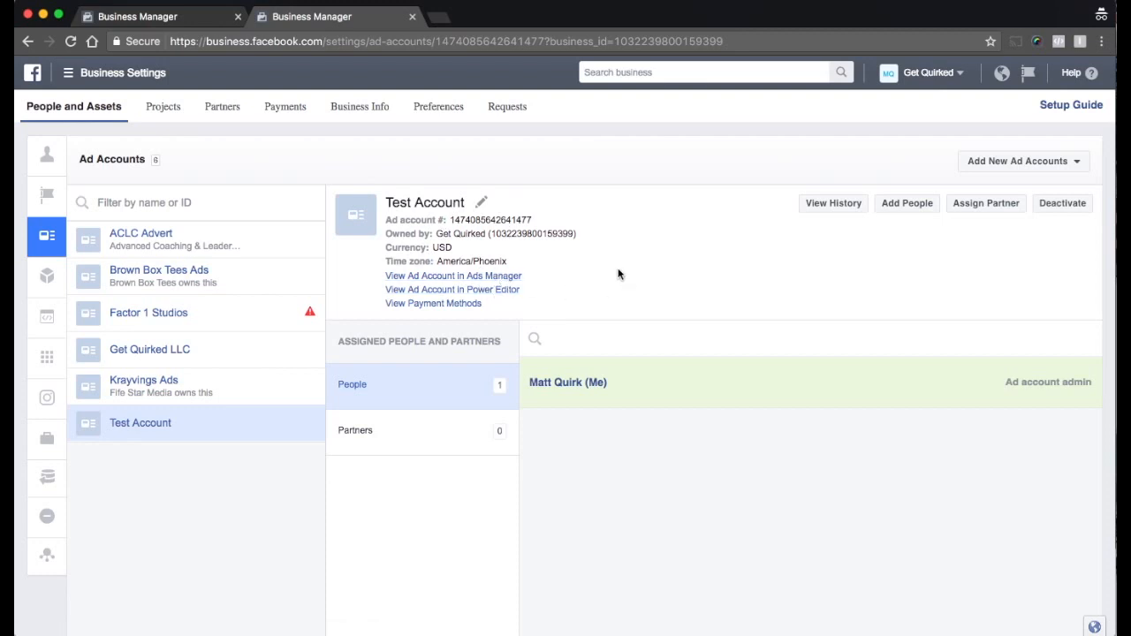
mouse_move(569, 382)
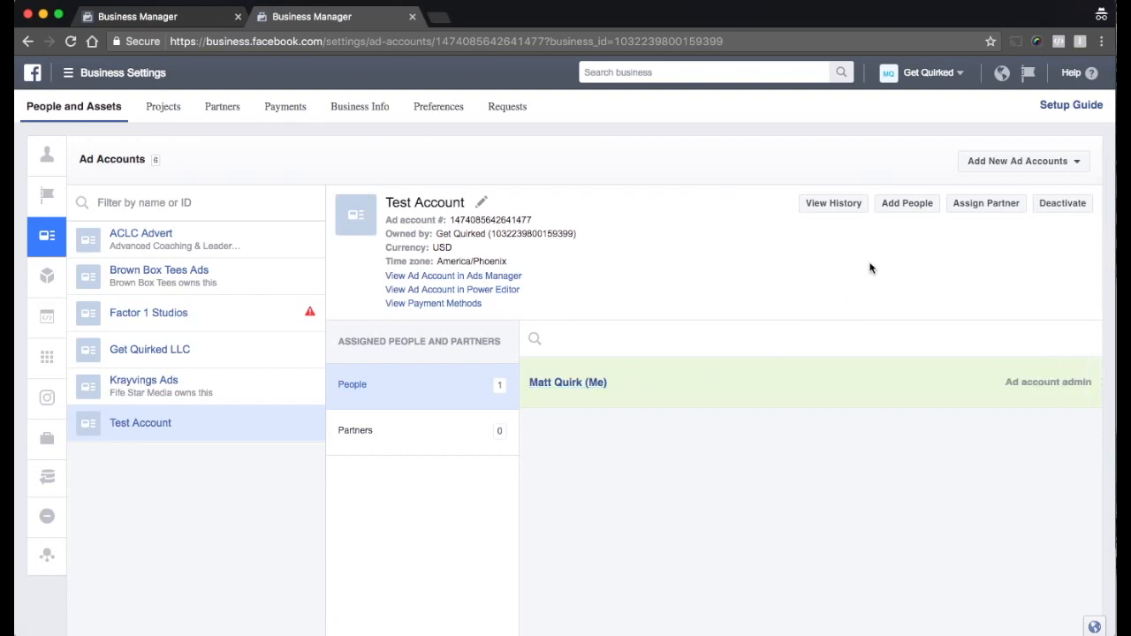
mouse_move(851, 282)
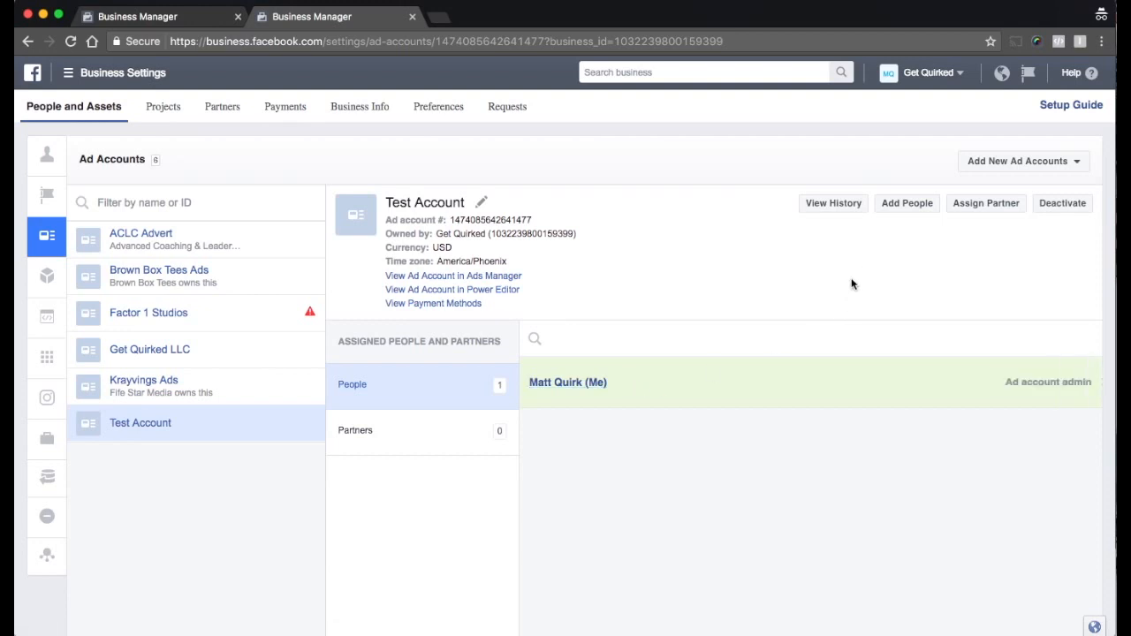
mouse_move(831, 280)
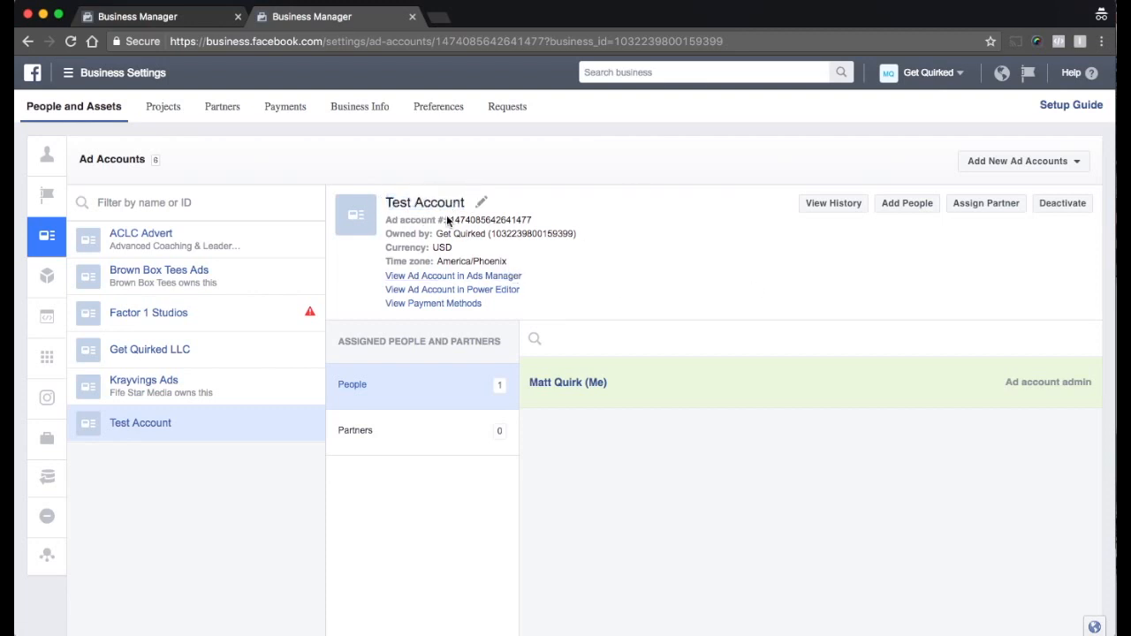
double_click(492, 219)
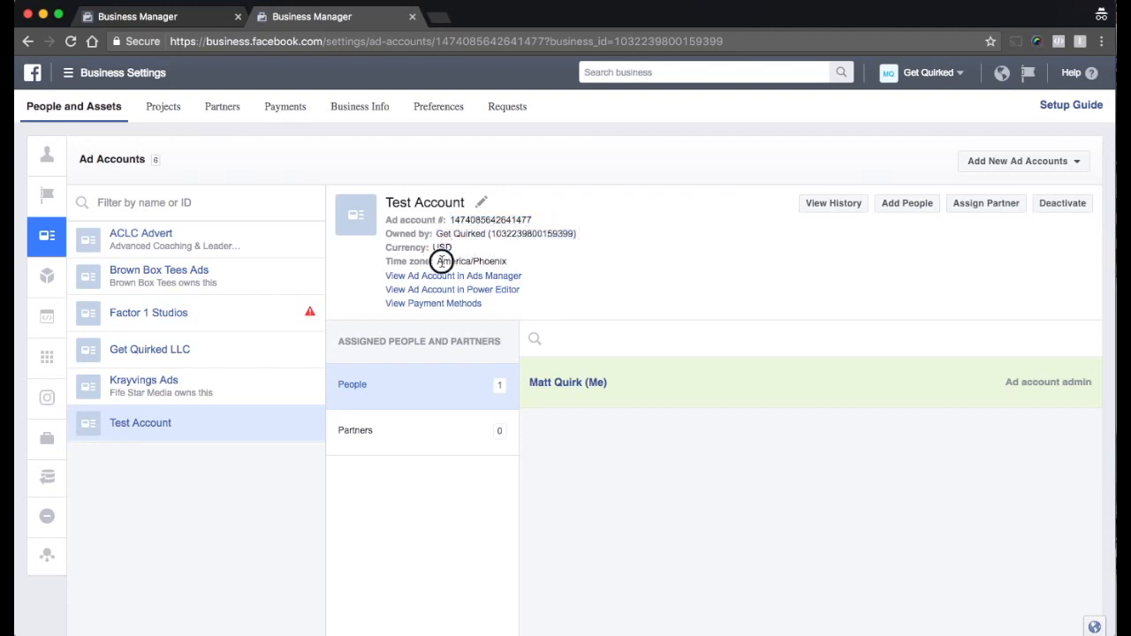
mouse_move(604, 265)
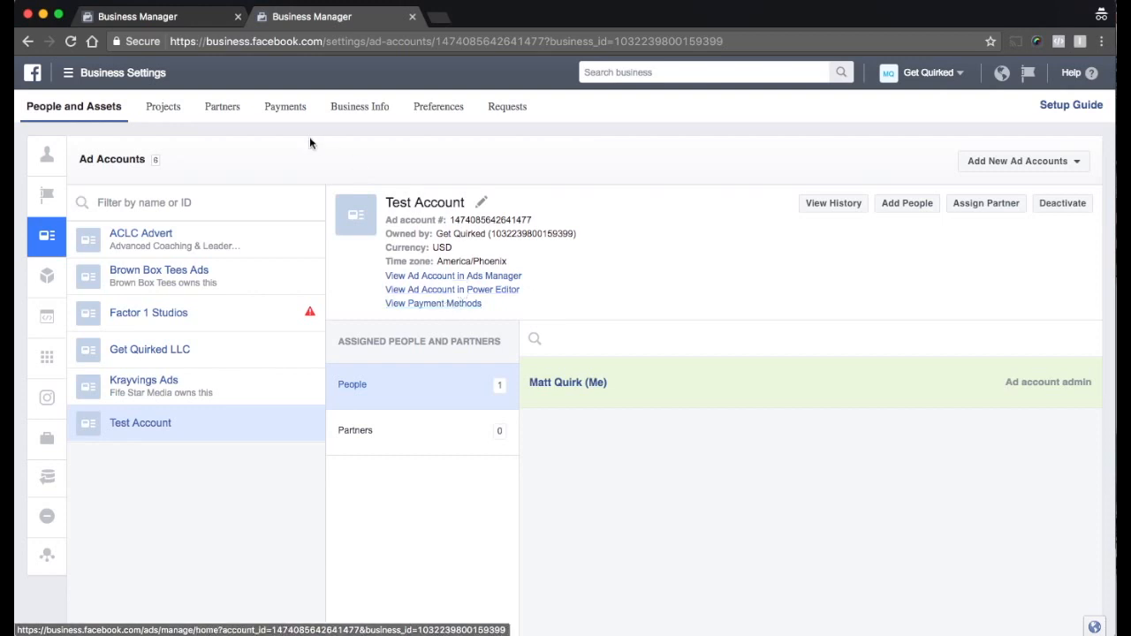
Return to the Get Quirked home dashboard where Test Account now appears among ad accounts
click(67, 72)
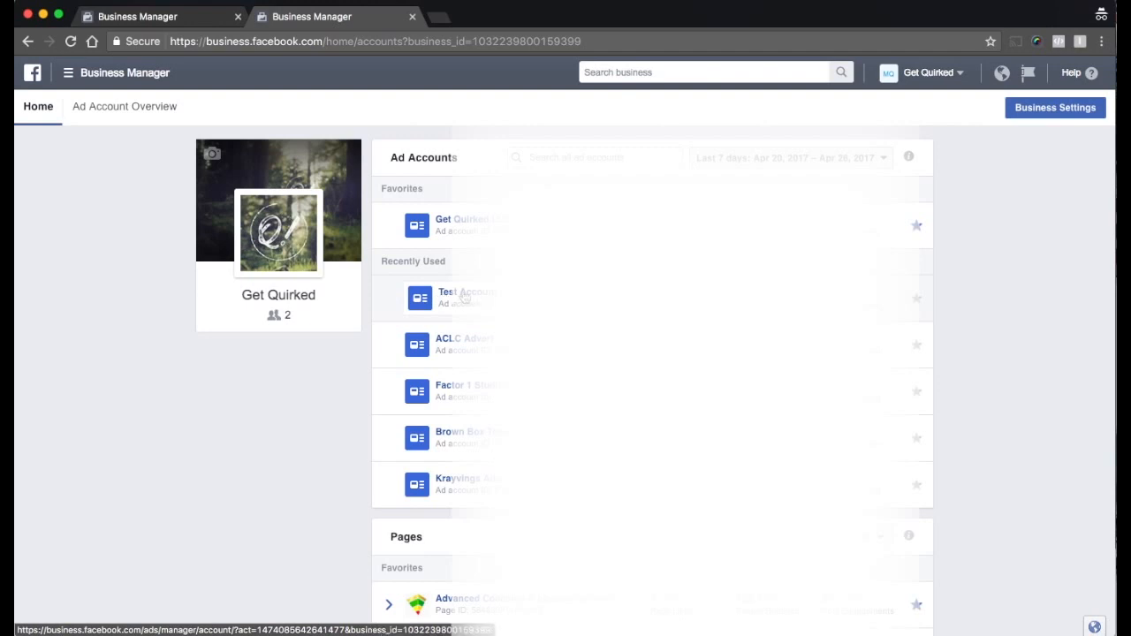
scroll(down, 3)
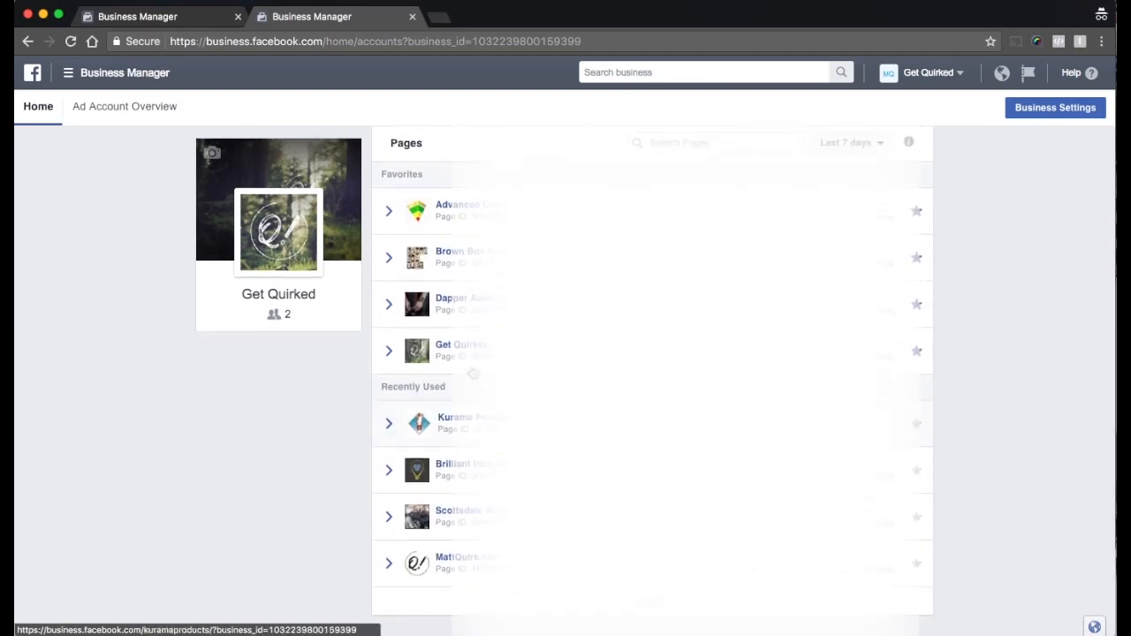